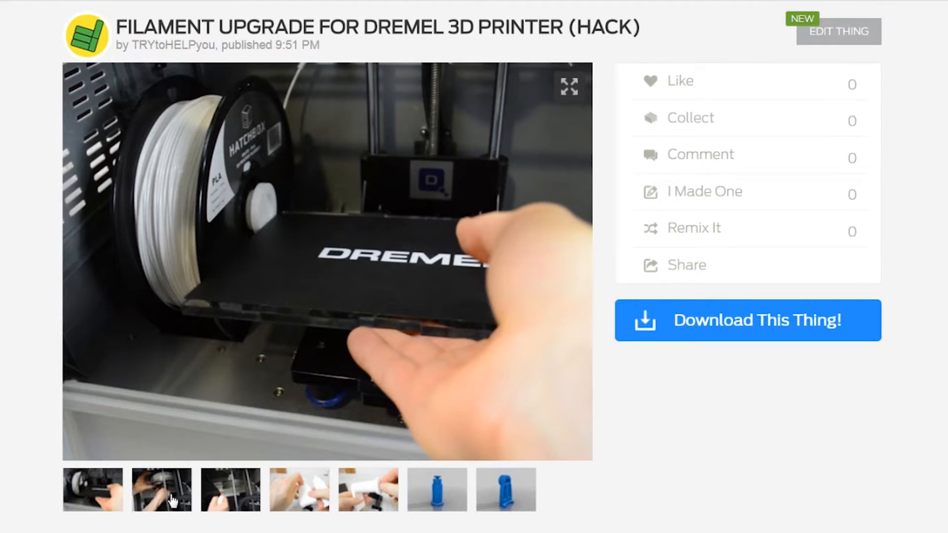
Show the fifth gallery photo, the white printed part held in hand, as the main image
{"action": "left_click", "coordinate": [368, 490]}
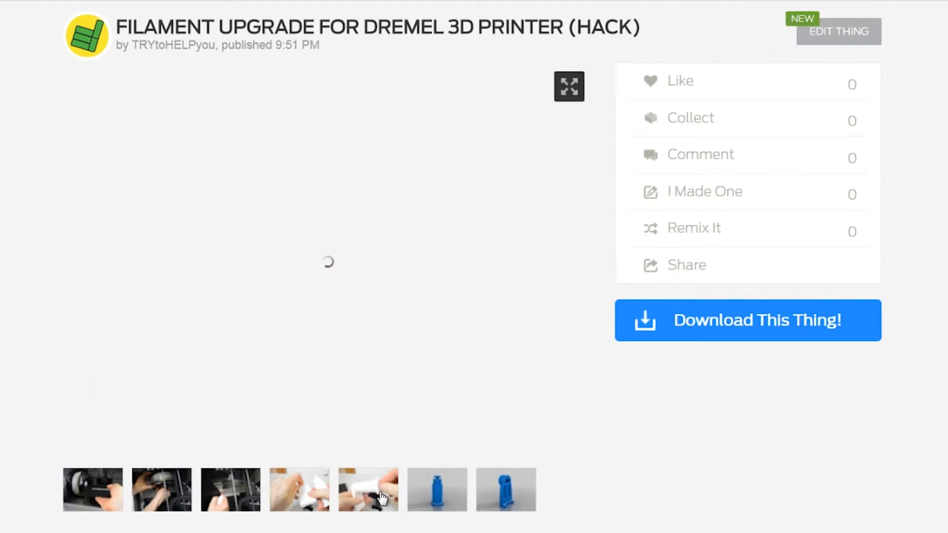